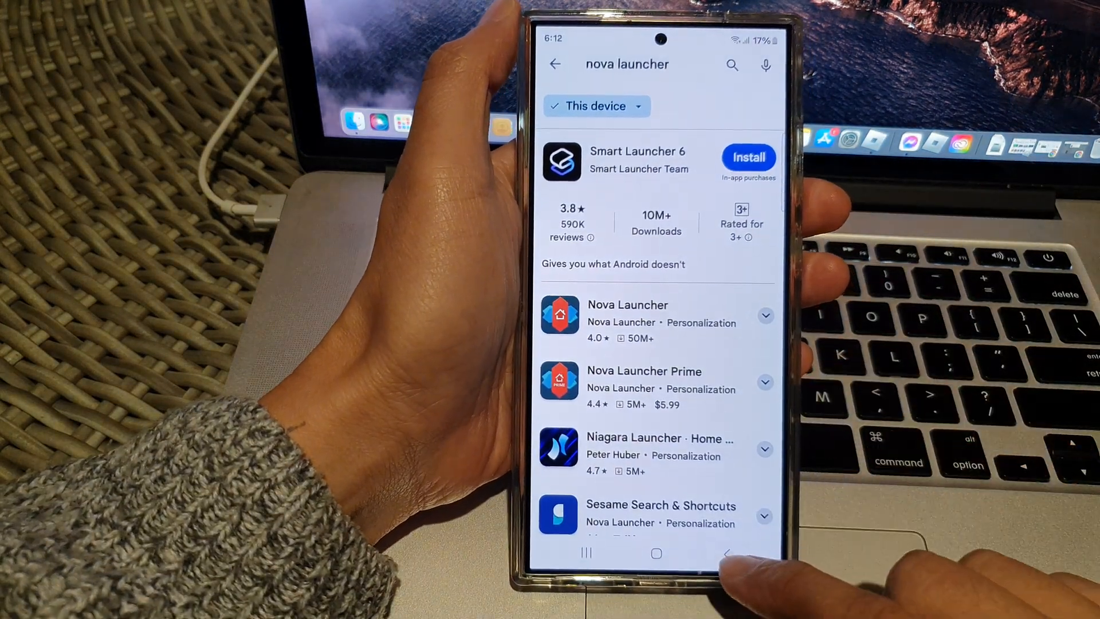
- Leave the old search results and reopen Google Play Store for a new search
click(655, 552)
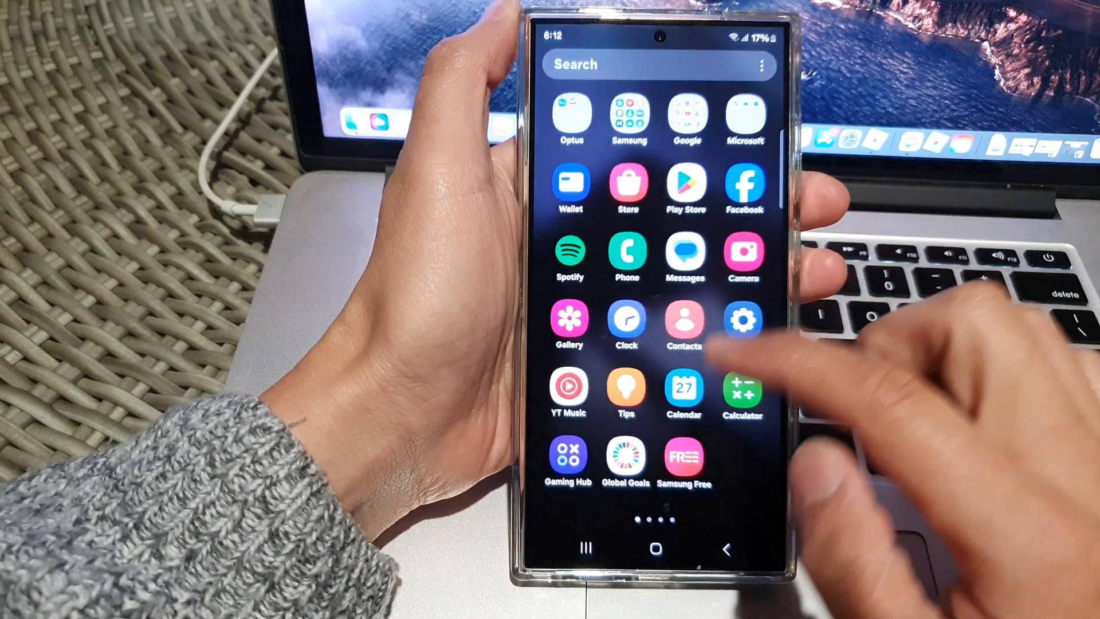
click(685, 189)
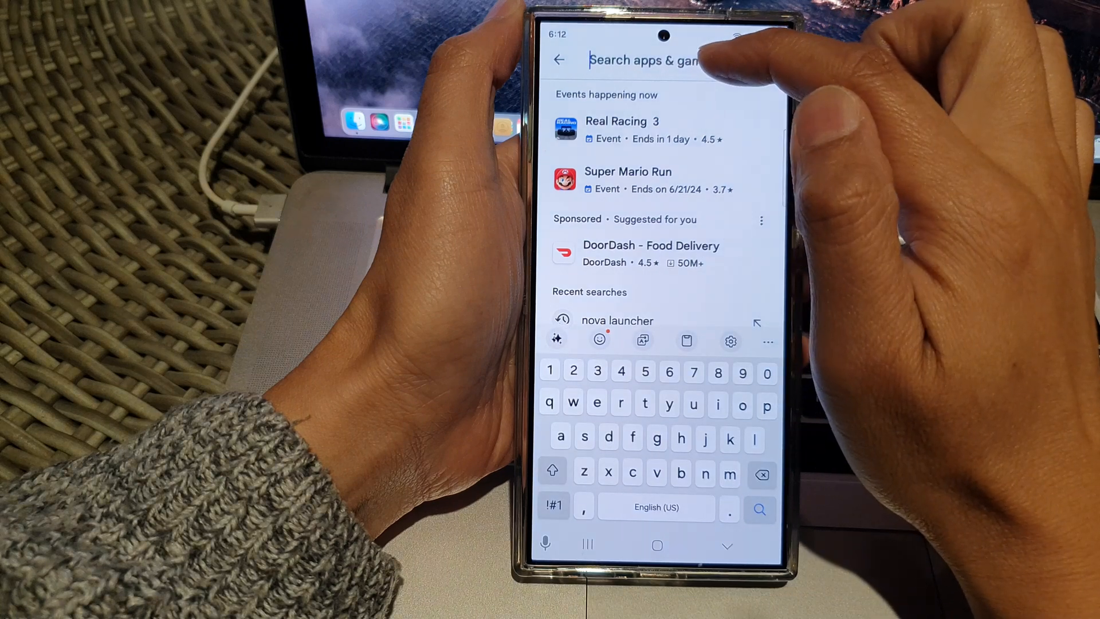
- Search Play Store for 'nova launcher' from the typed query's suggestion
text(n)
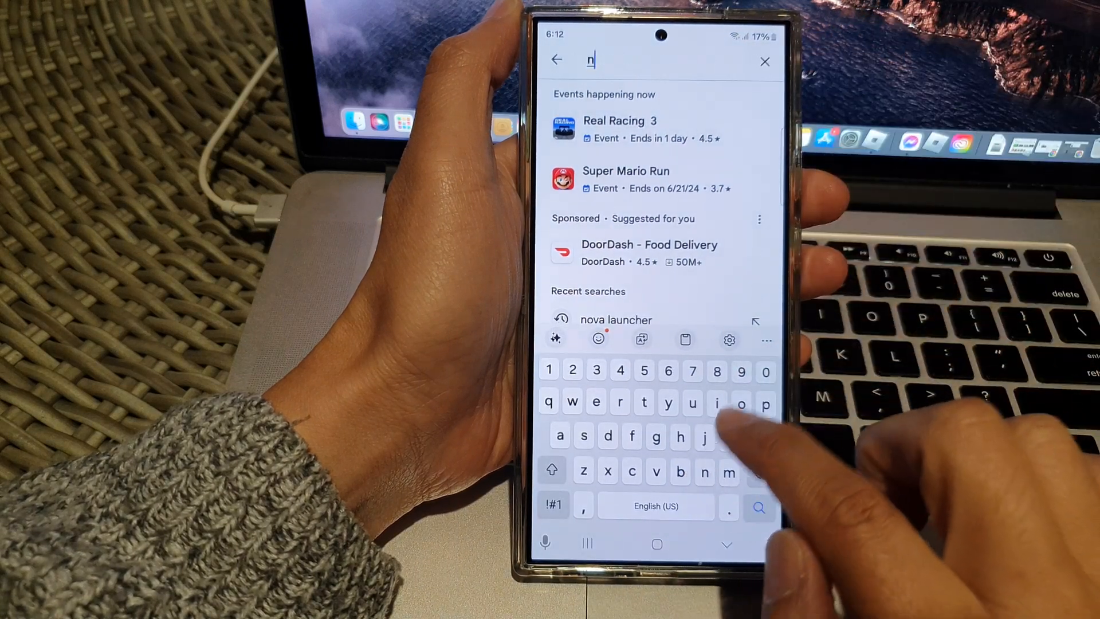
text(ova)
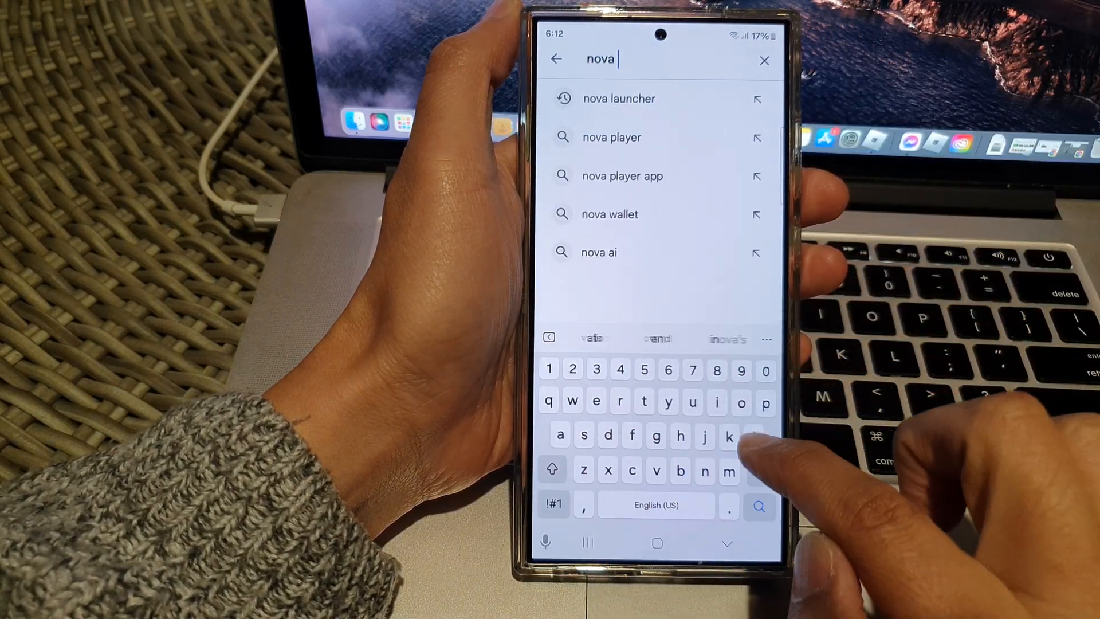
text(launcher)
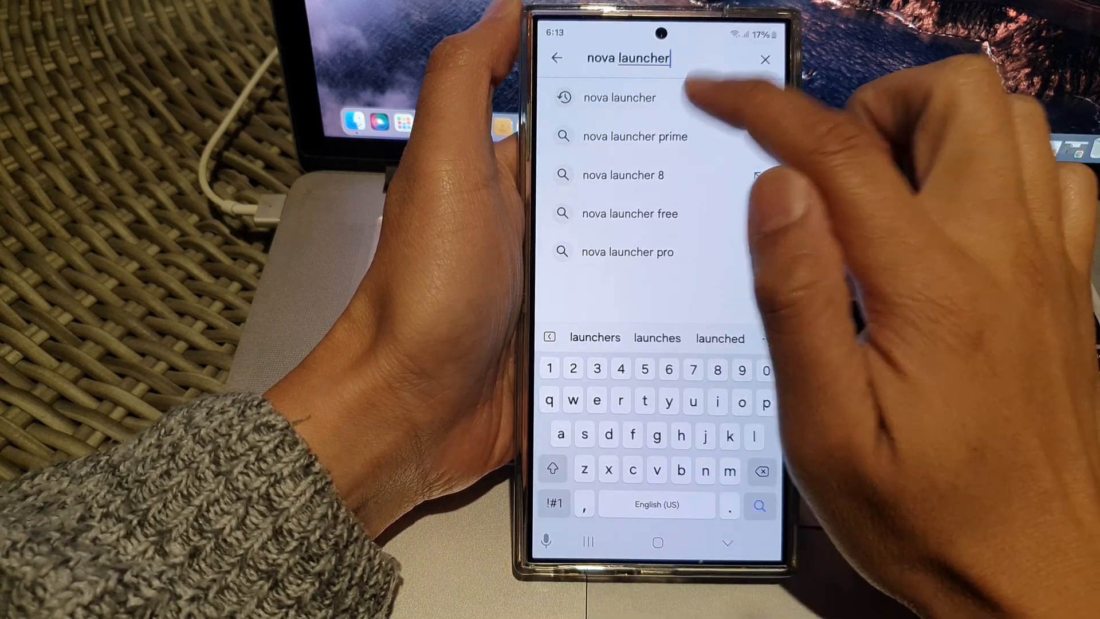
click(619, 97)
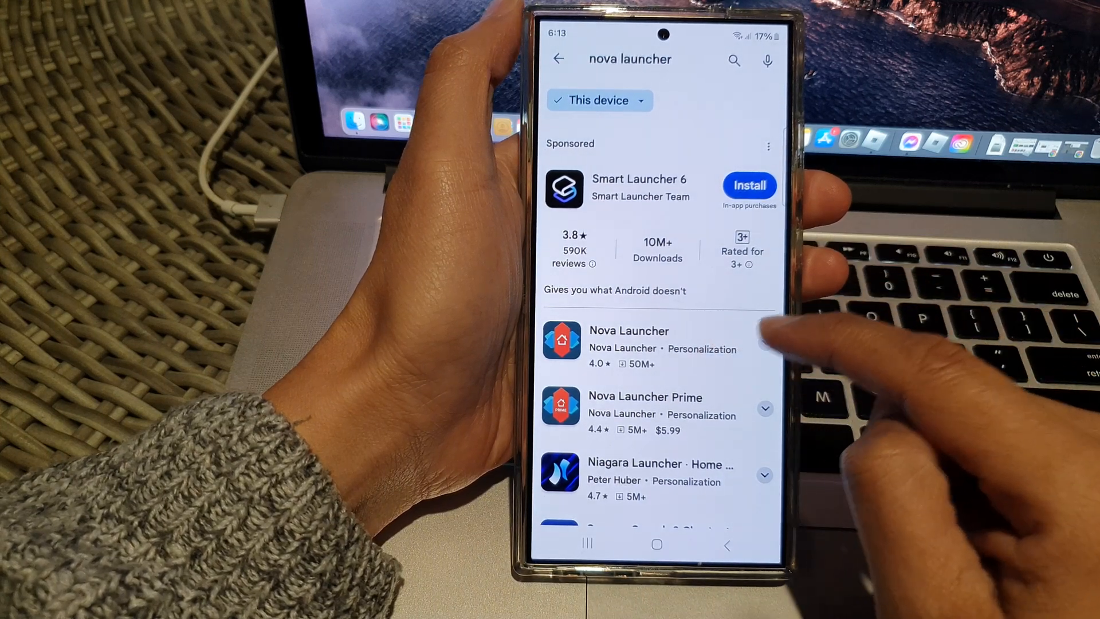
- Install Nova Launcher from its Play Store page and open it
click(629, 344)
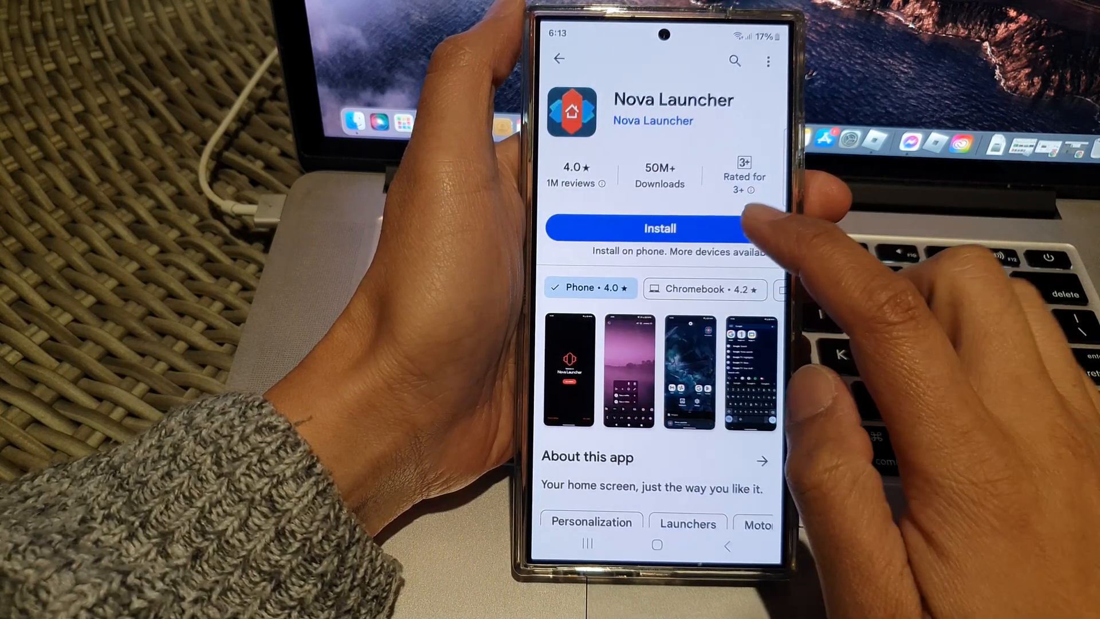
click(659, 228)
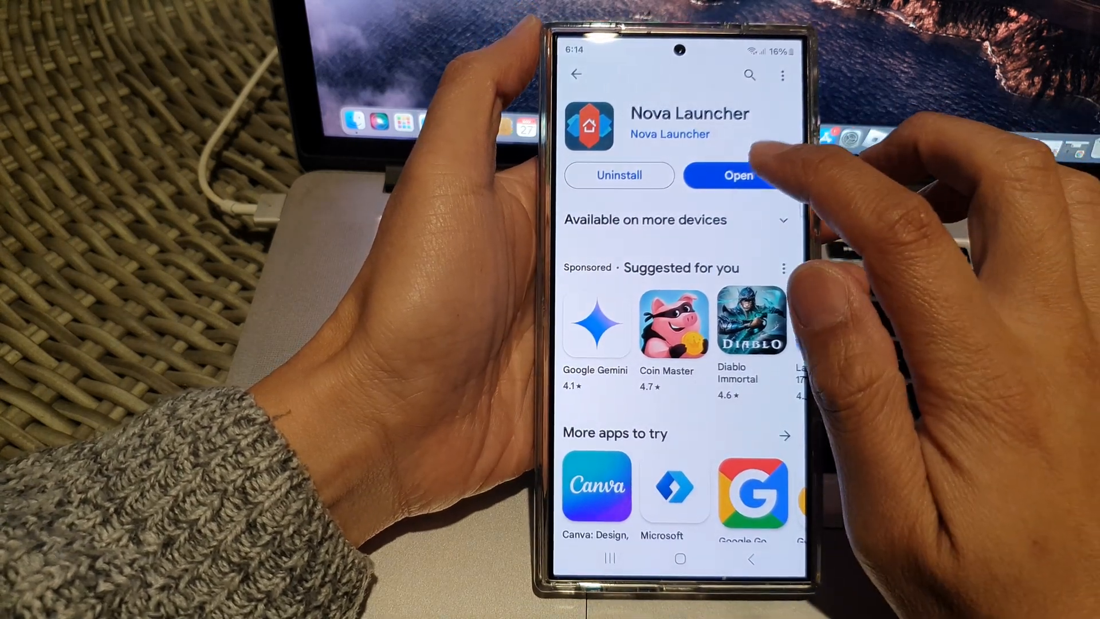
click(732, 175)
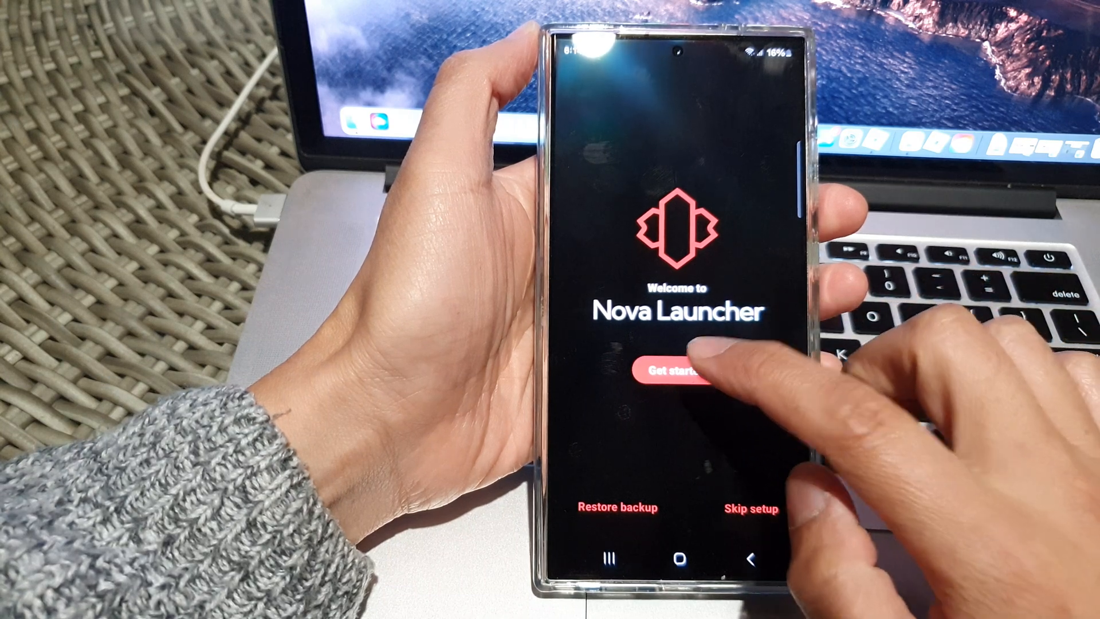
- Start Nova's setup wizard and set the icon size to 120%
click(675, 372)
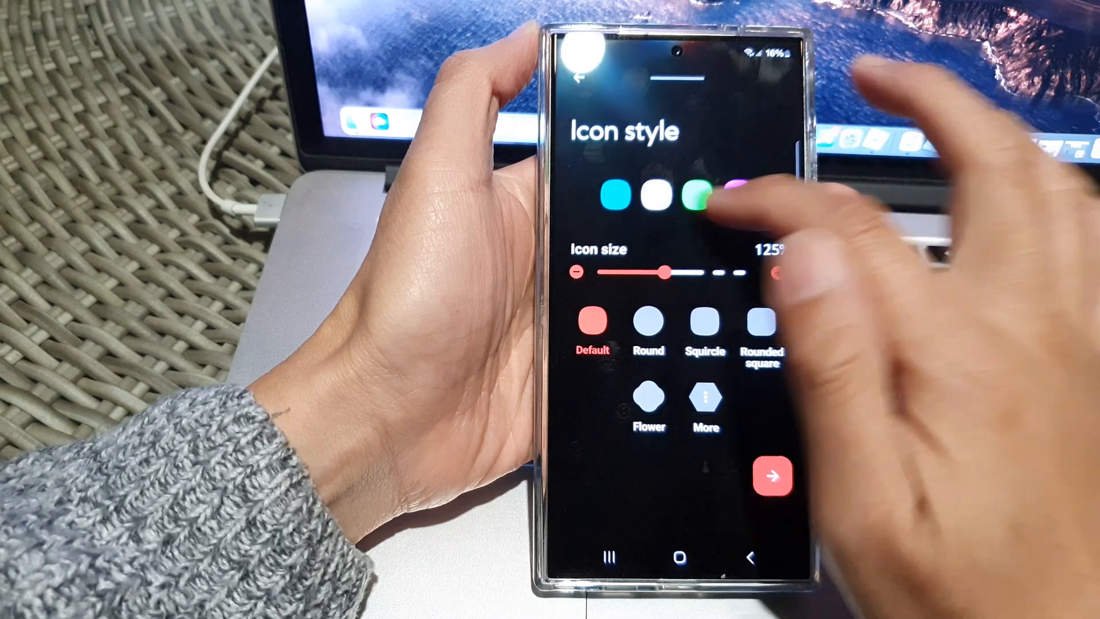
drag(659, 272, 705, 272)
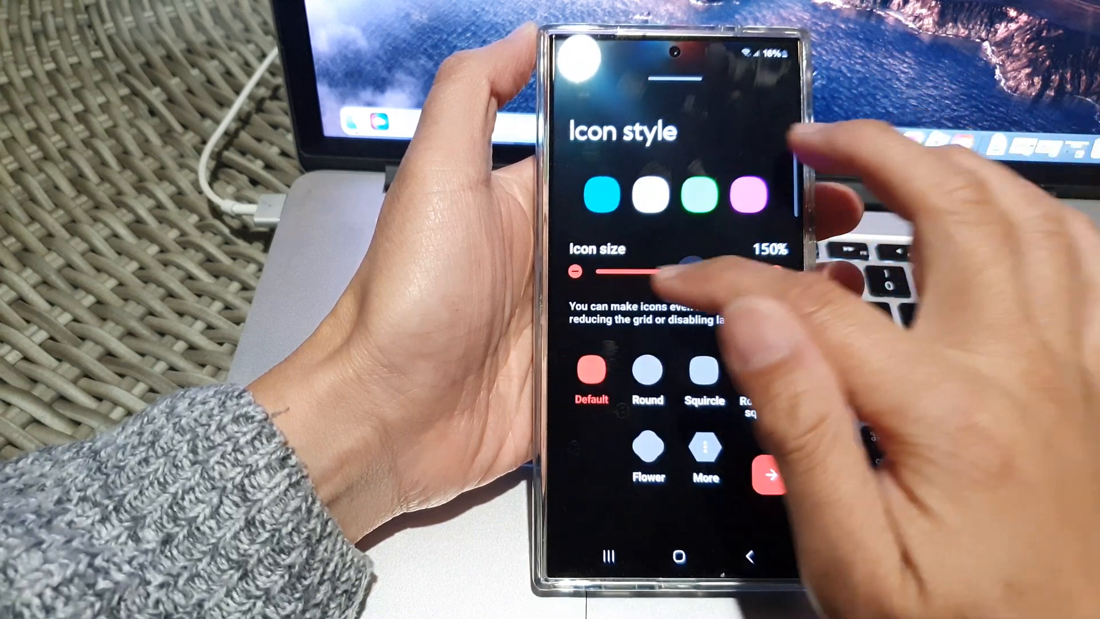
drag(684, 263, 656, 272)
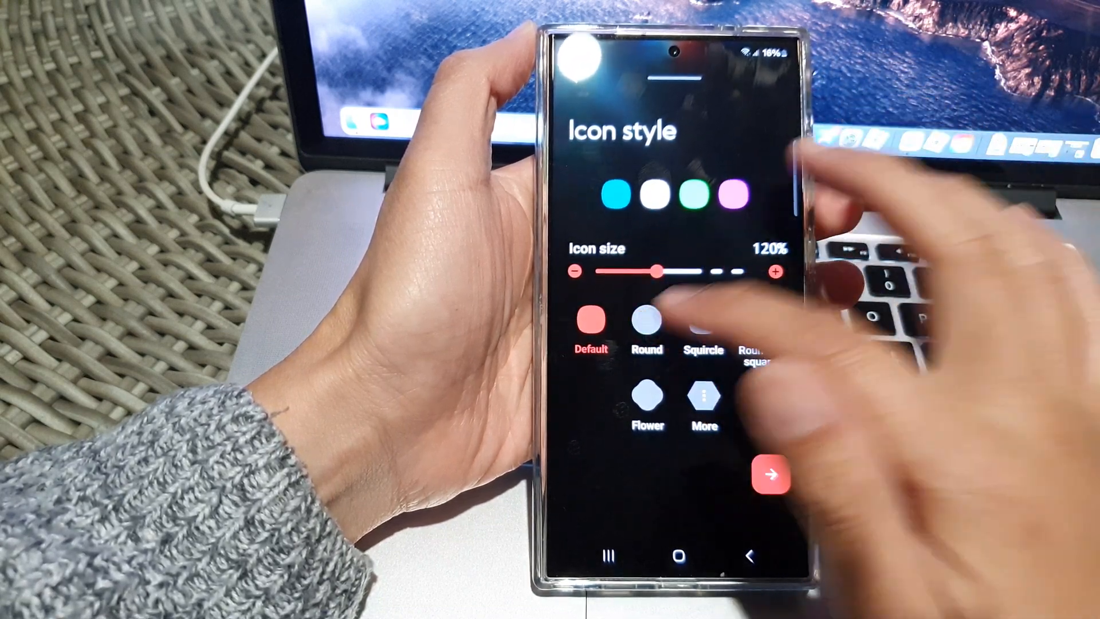
- Pick an icon shape after trying round and rounded-square, then go to search setup
click(646, 321)
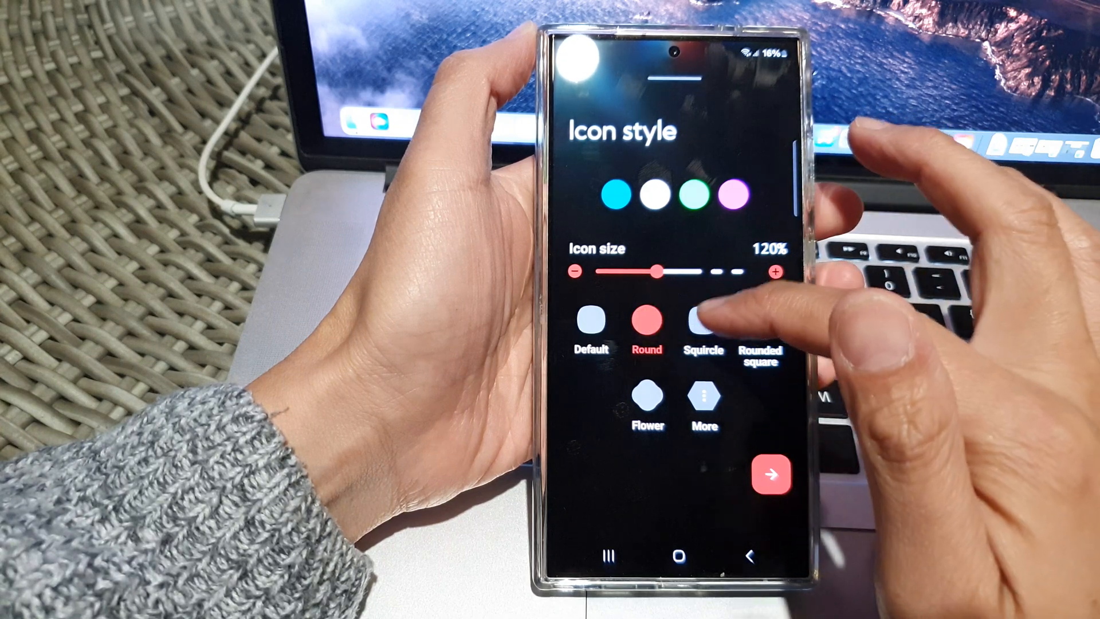
click(759, 321)
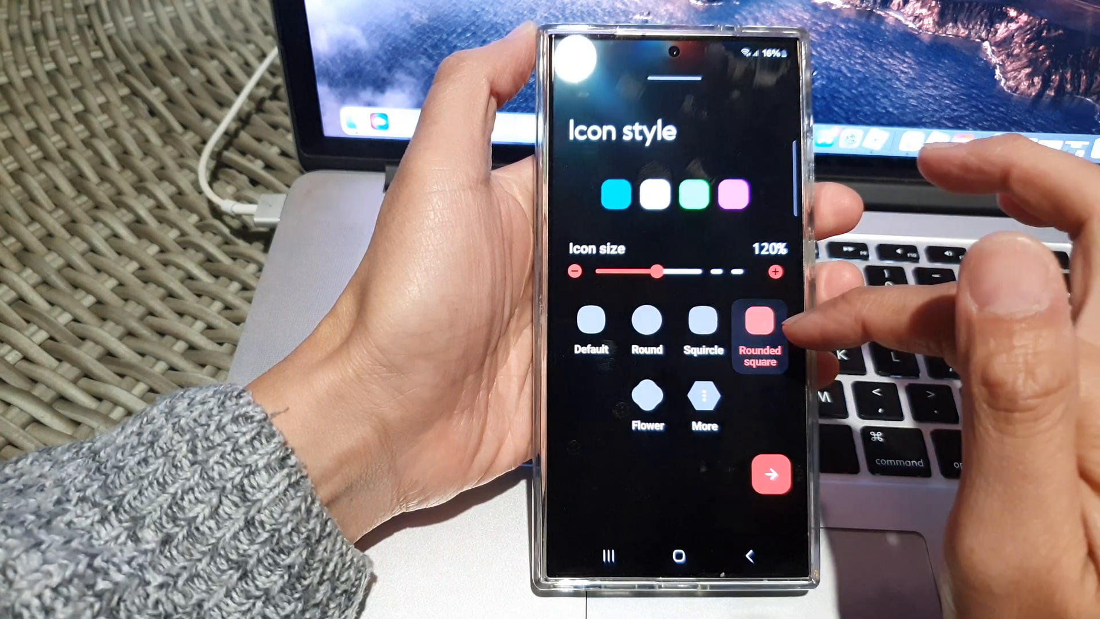
click(703, 400)
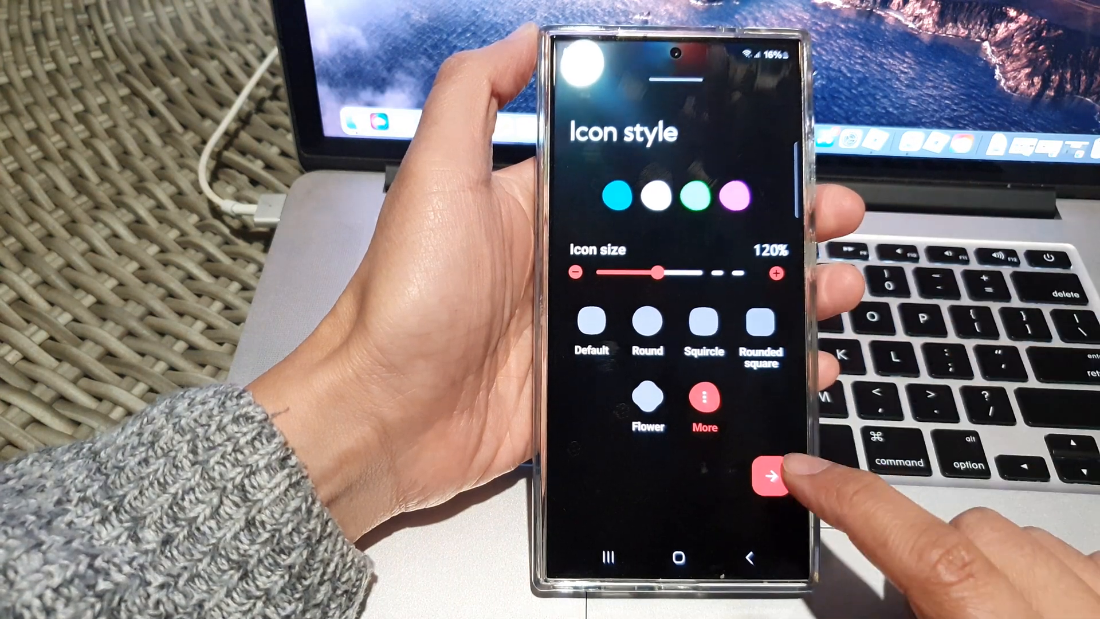
click(775, 478)
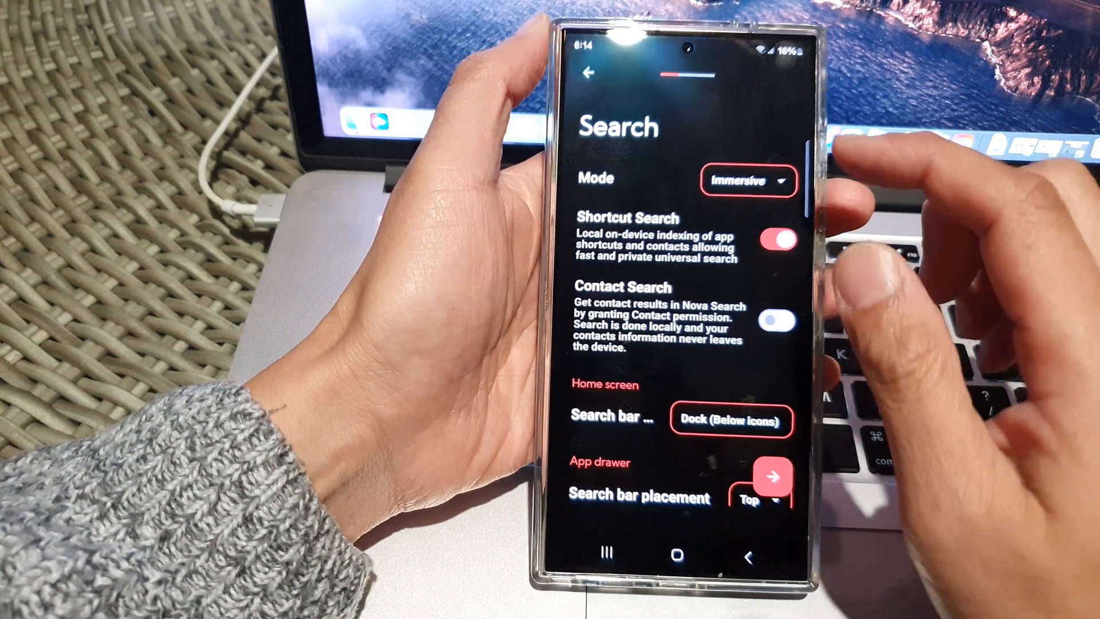
- Keep the search mode on Immersive after briefly trying Window
click(750, 181)
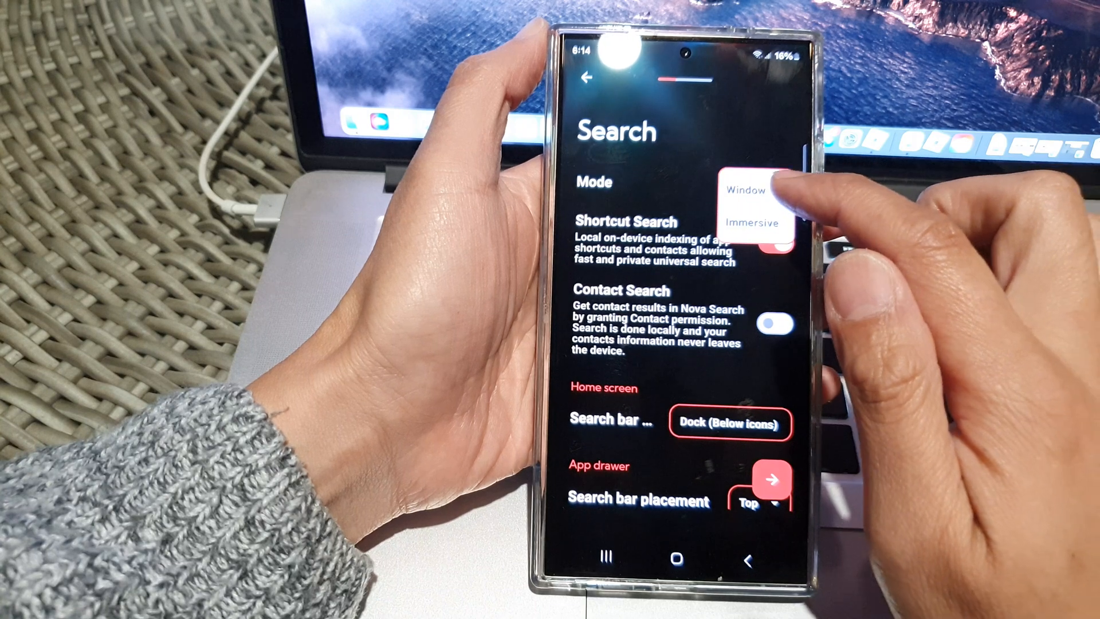
click(751, 190)
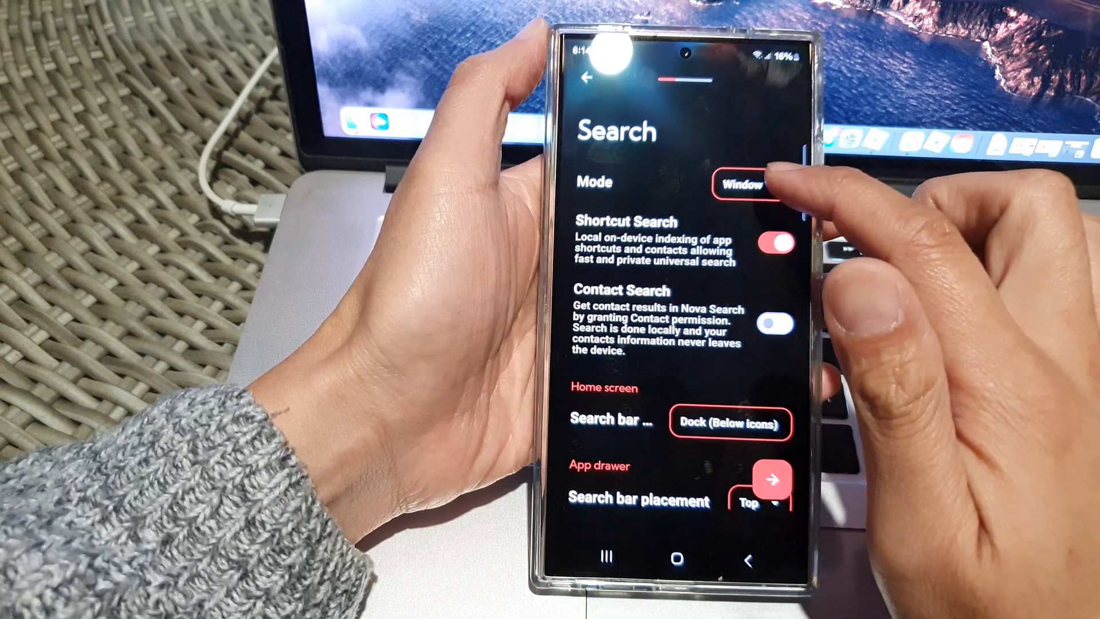
click(743, 182)
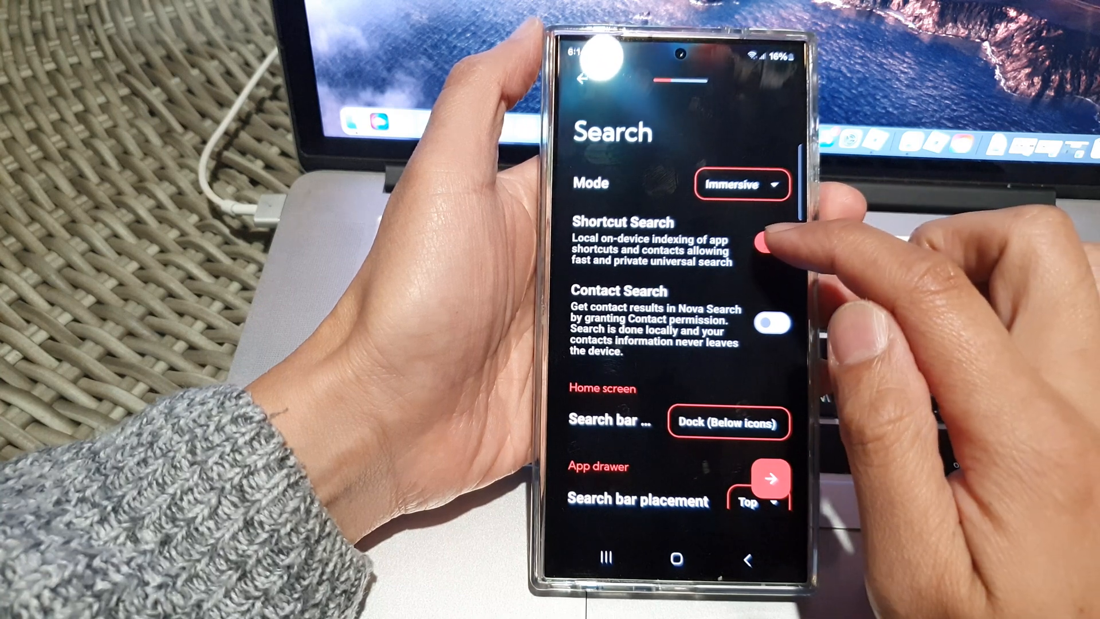
click(775, 245)
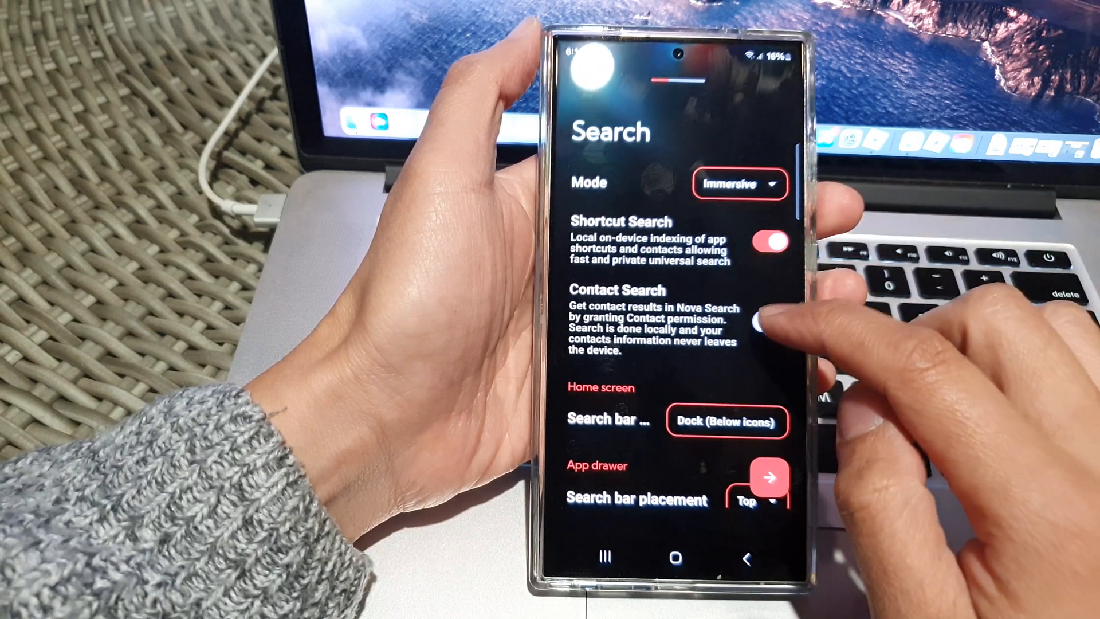
- Turn on Contact Search and keep the search bar in the dock below icons
click(769, 321)
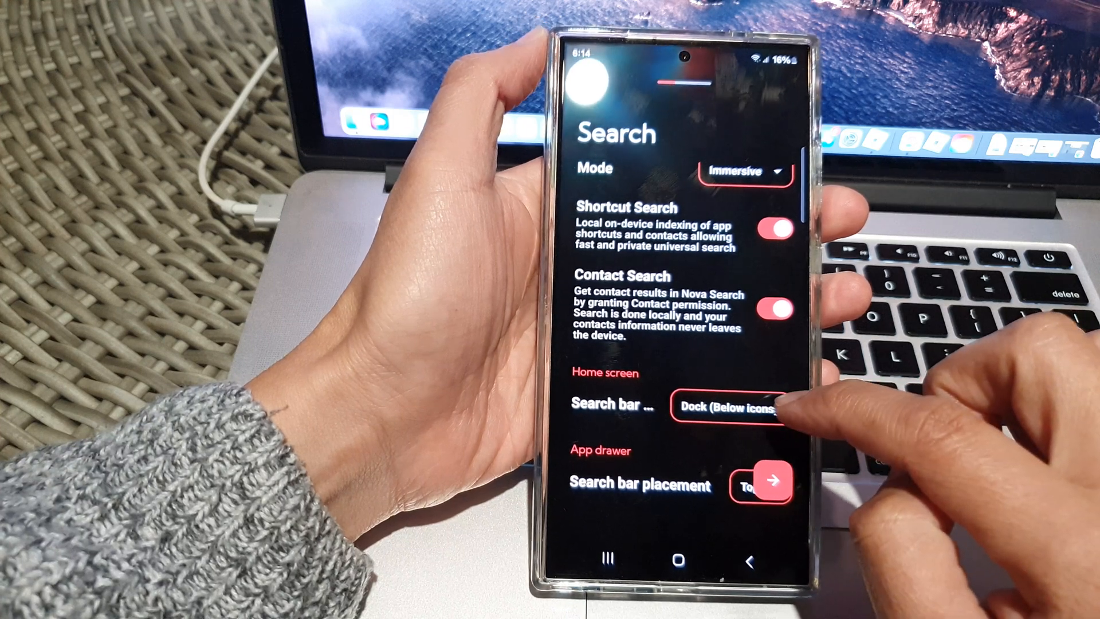
click(729, 409)
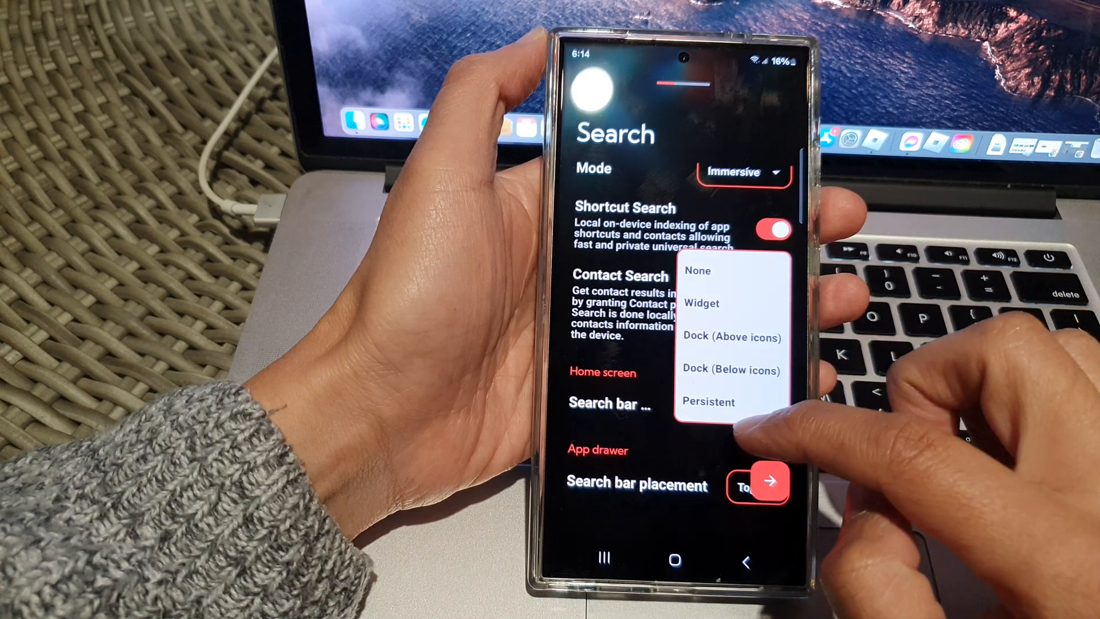
click(732, 371)
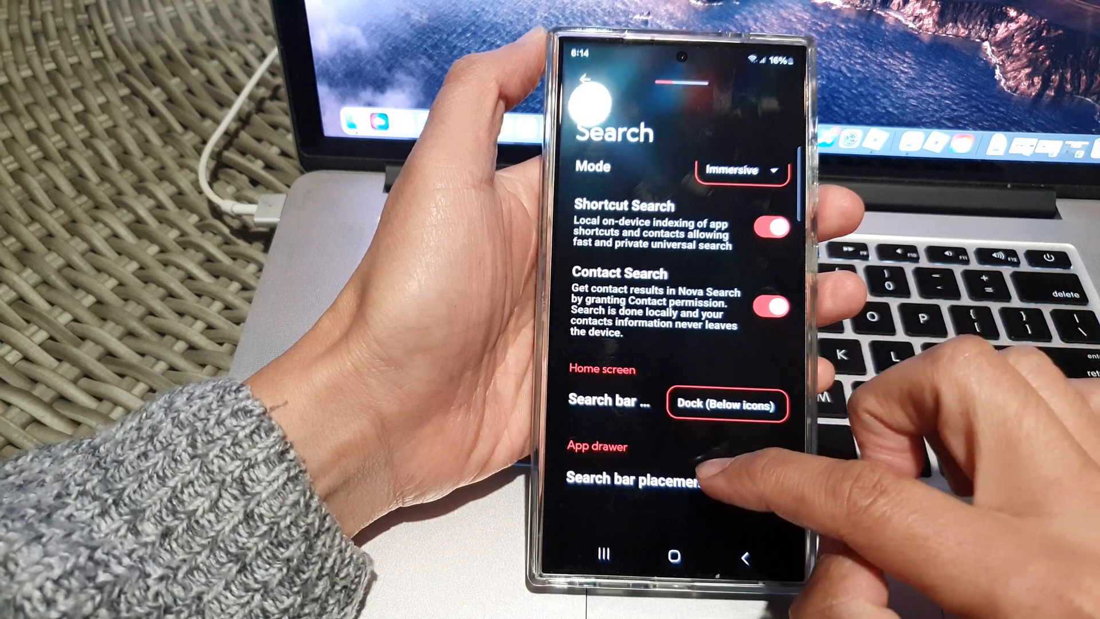
click(727, 405)
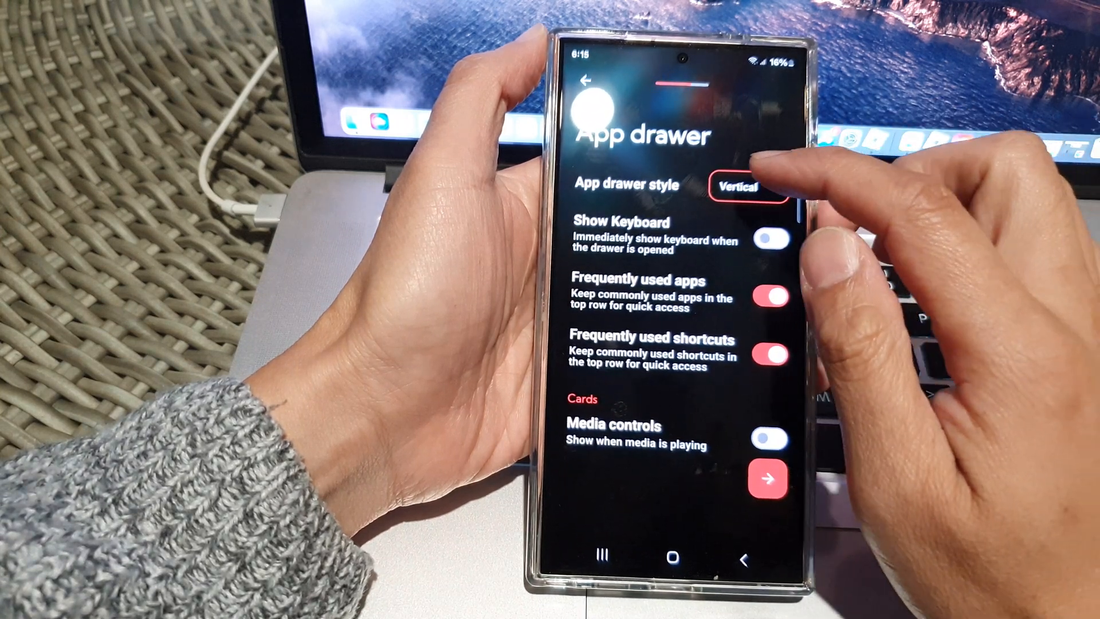
- Keep the Vertical app drawer style with Show Keyboard on, then continue
click(744, 185)
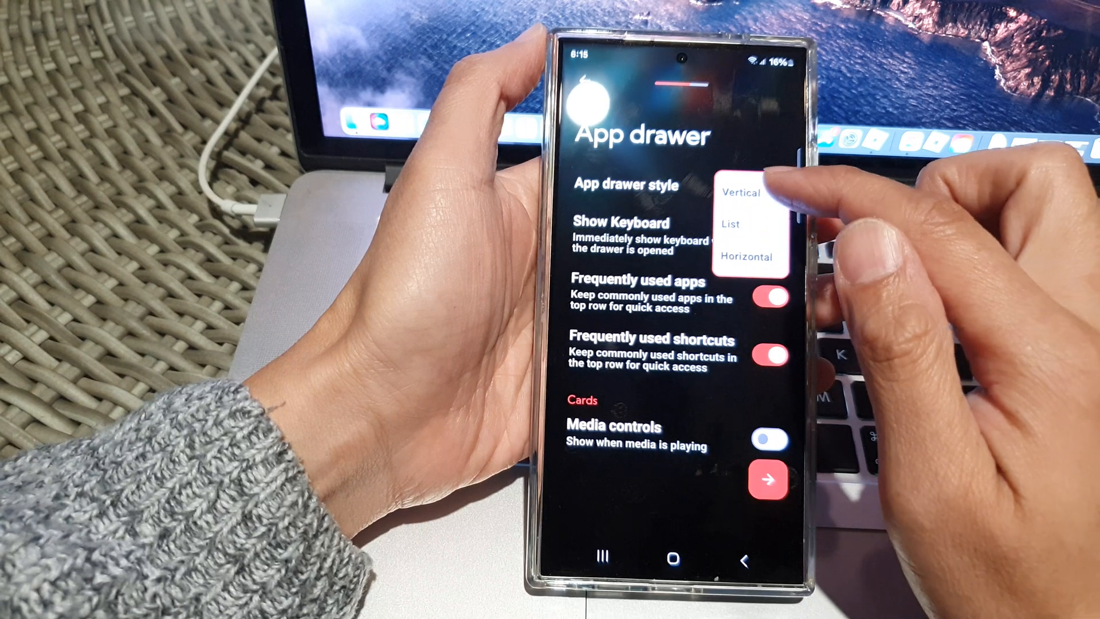
click(738, 191)
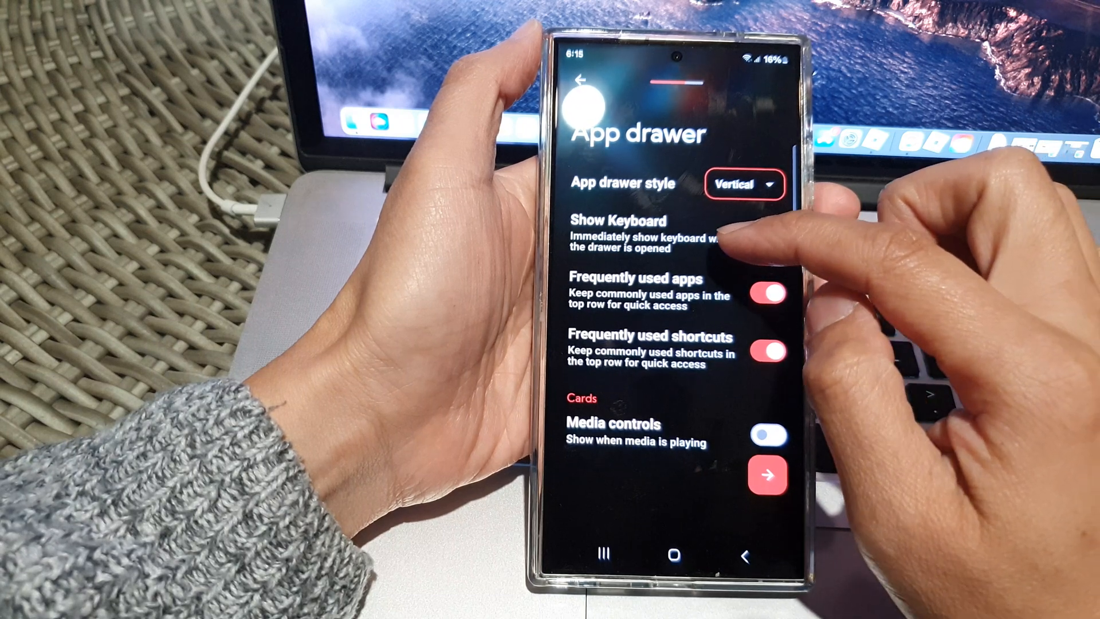
click(767, 234)
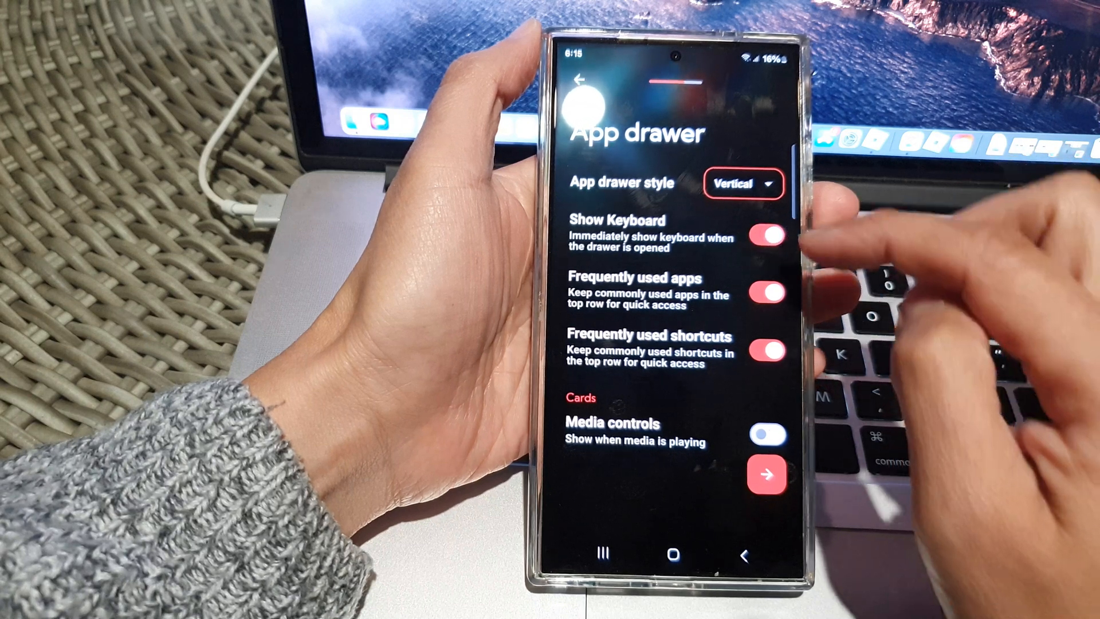
click(765, 293)
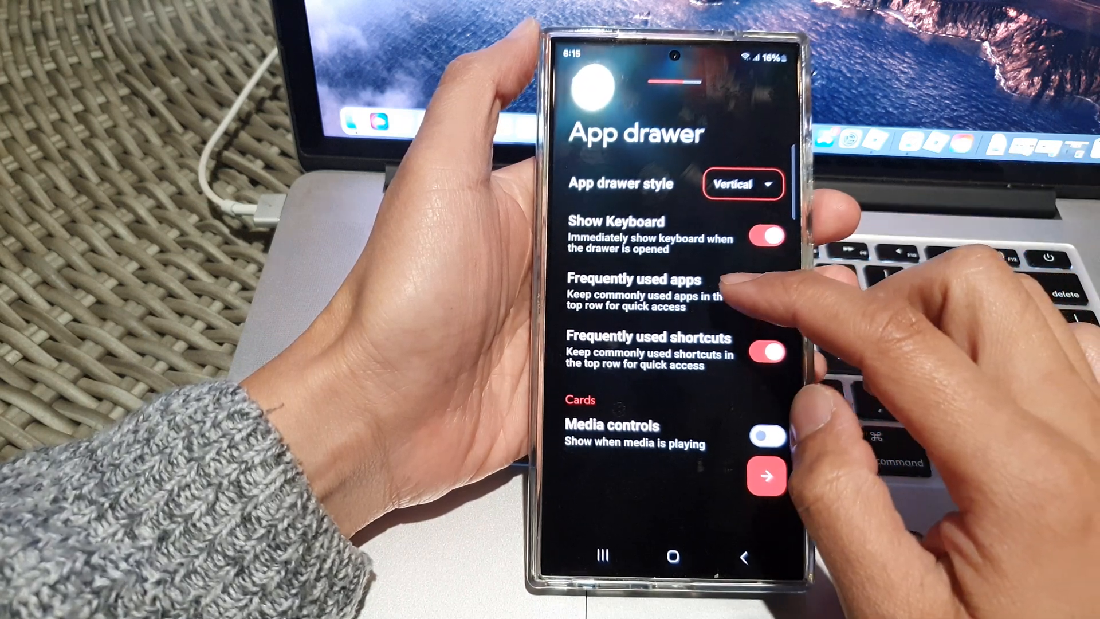
click(769, 294)
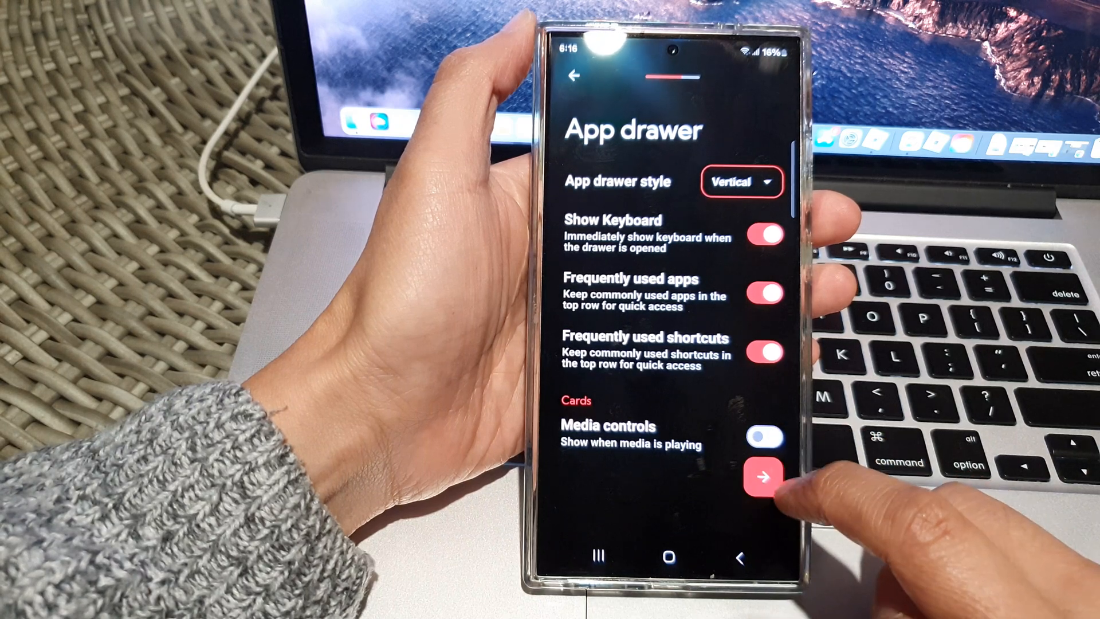
click(756, 478)
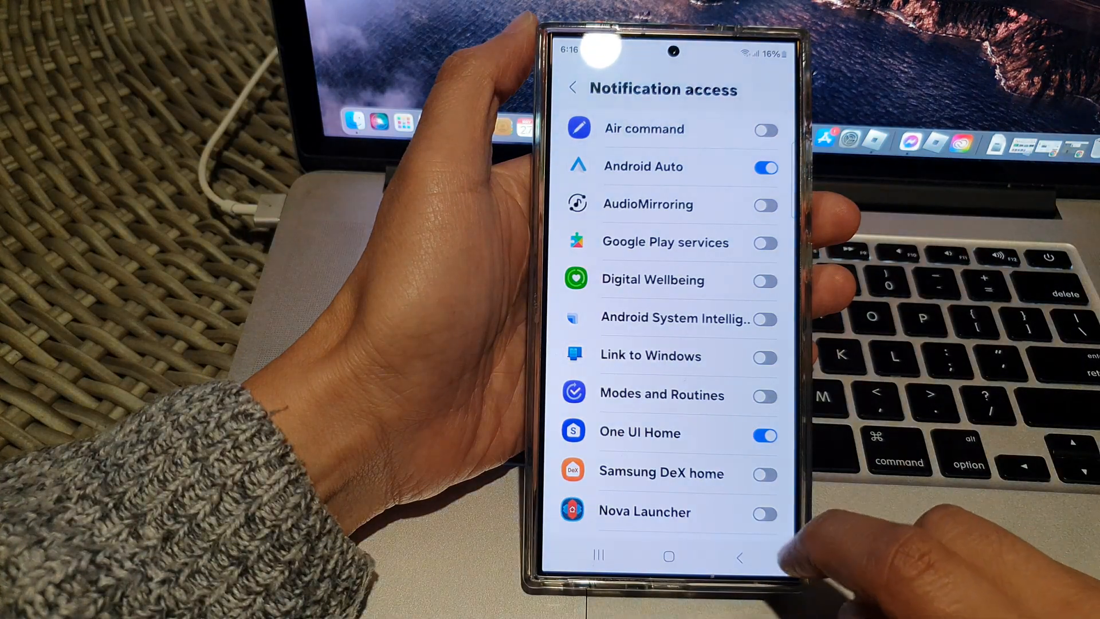
- Back out of notification access without granting it and choose Go home
click(765, 513)
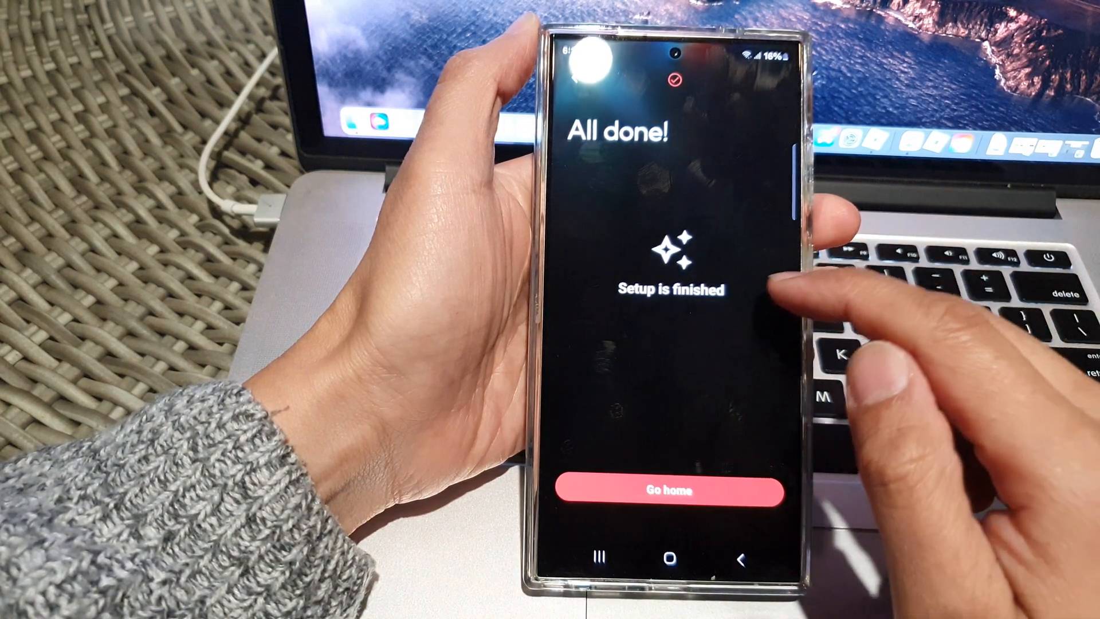
click(667, 491)
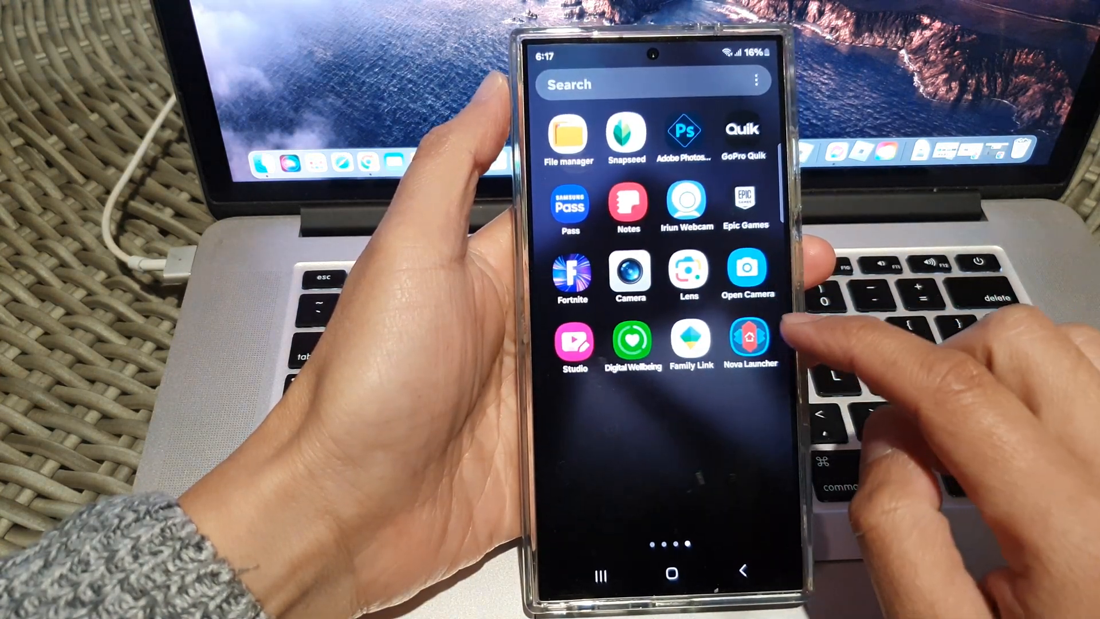
- Open Nova Settings from home and select Nova Launcher as default home app
click(671, 573)
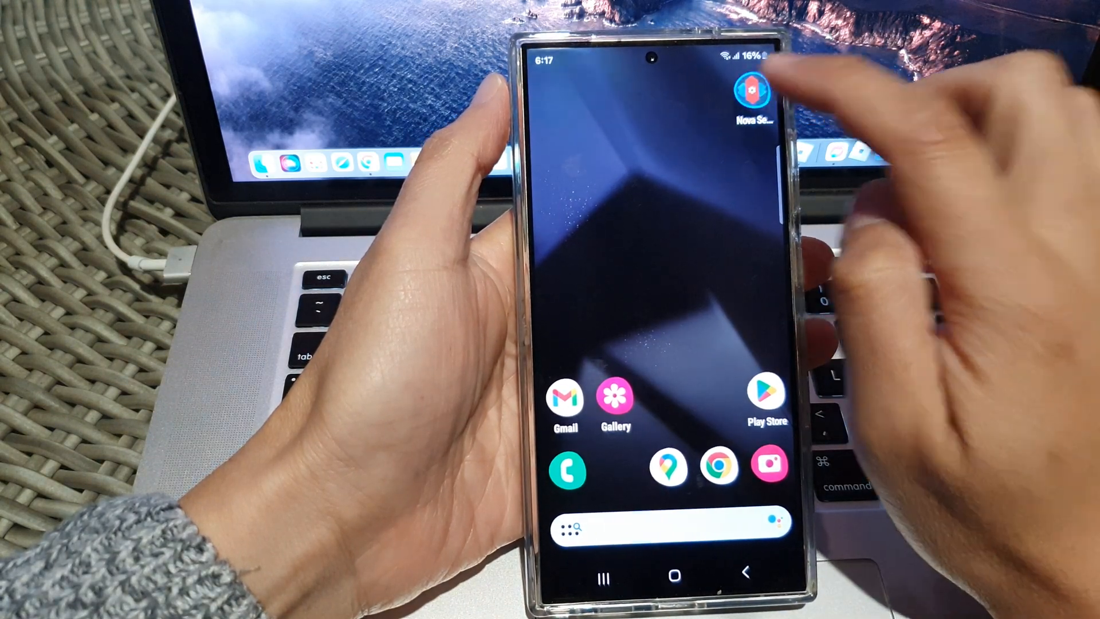
click(751, 91)
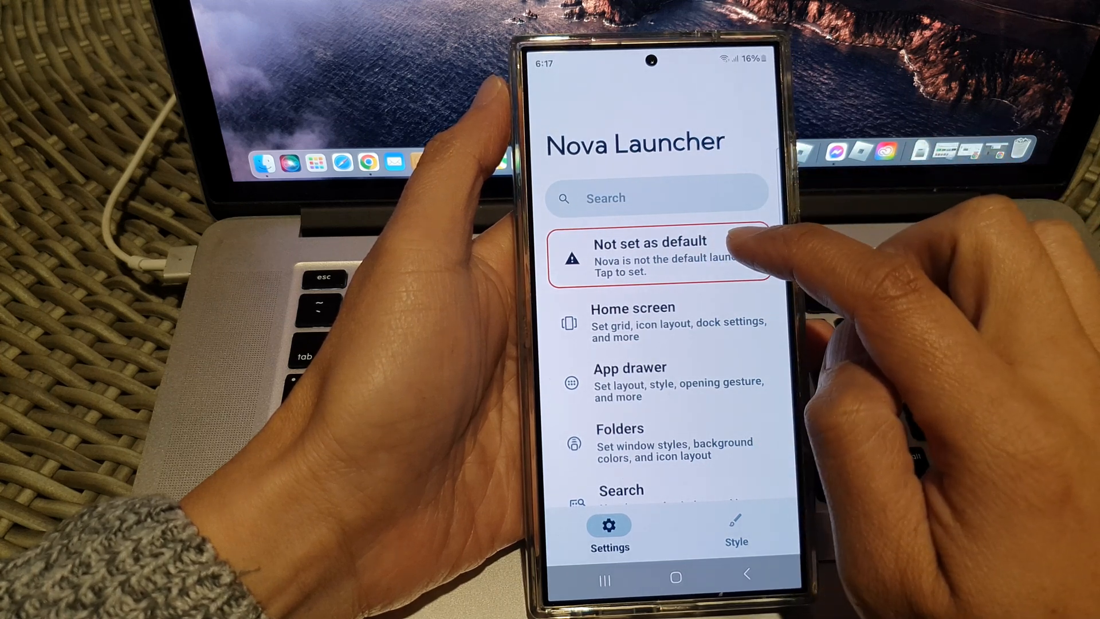
click(657, 257)
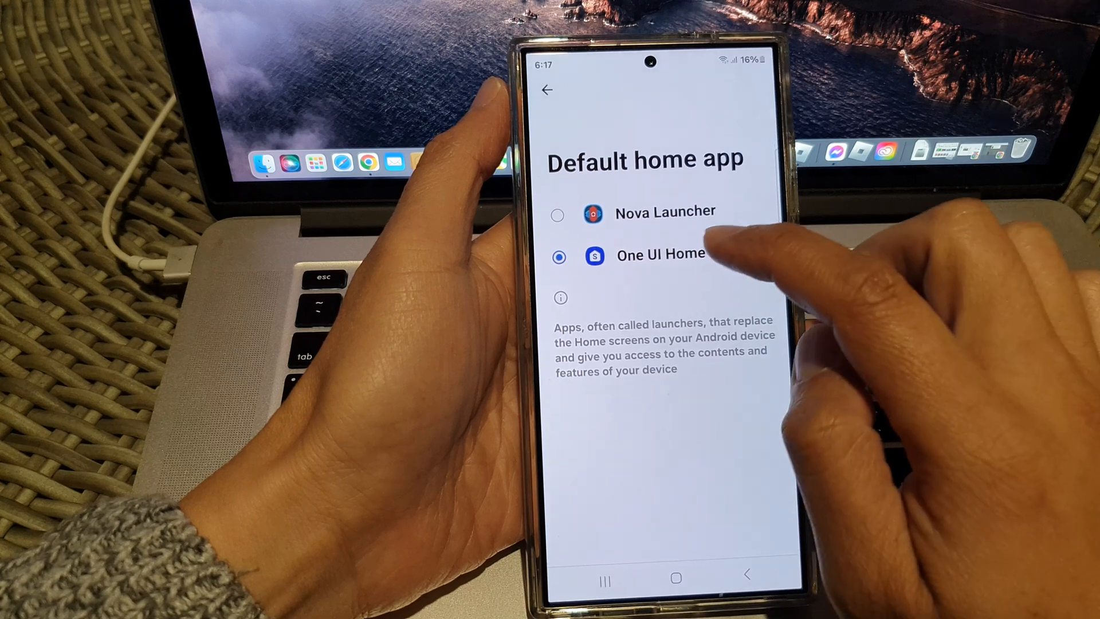
click(676, 577)
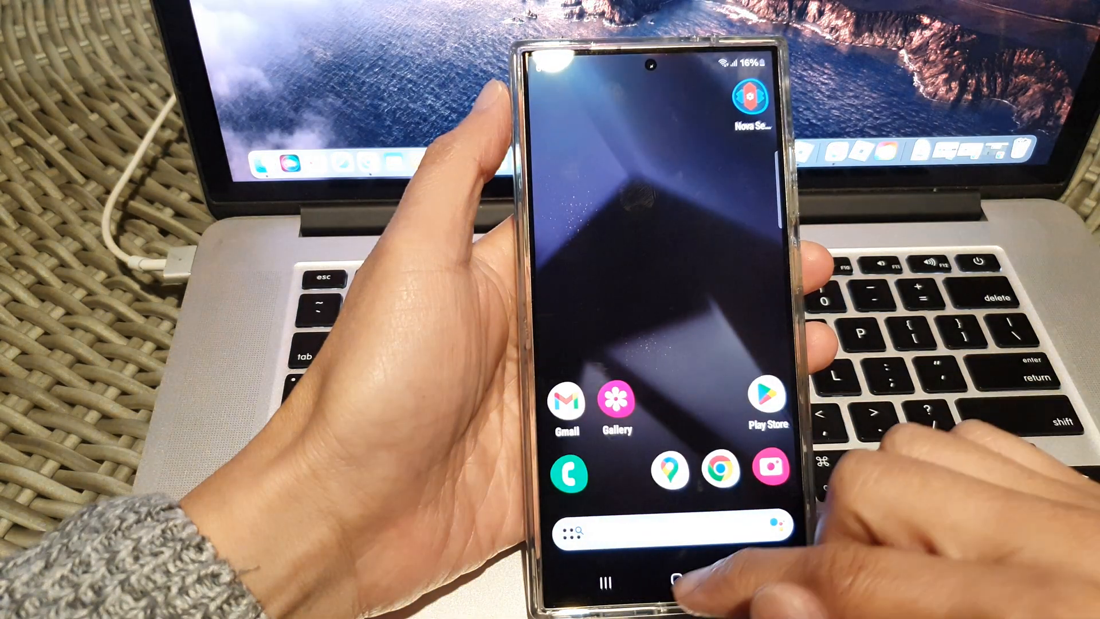
- Go to the Nova home screen and open the app drawer with search and keyboard
click(652, 525)
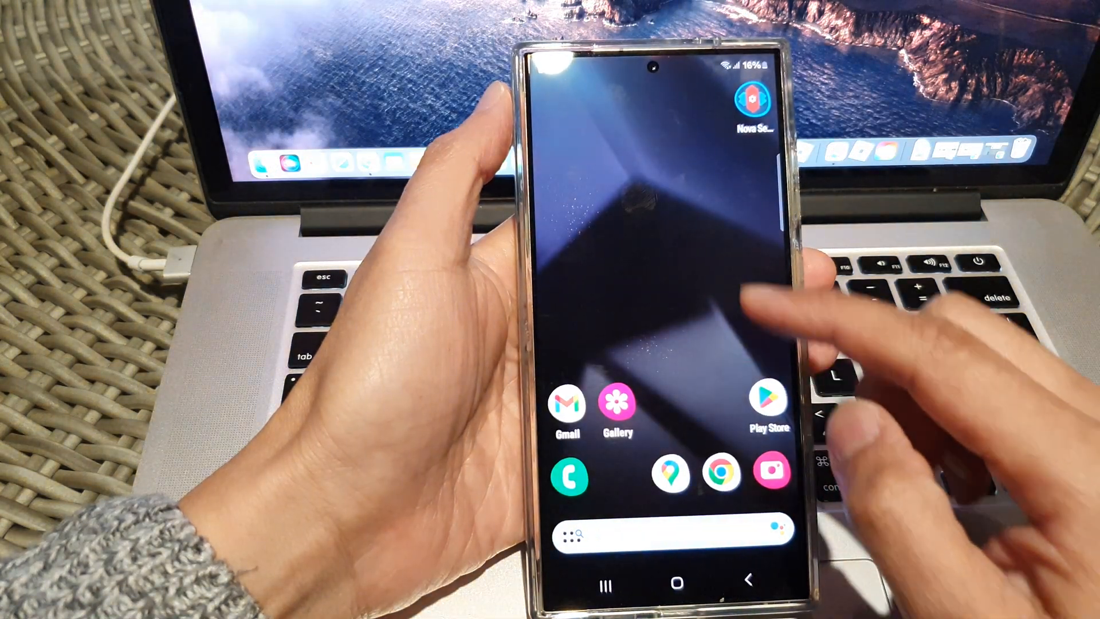
click(674, 531)
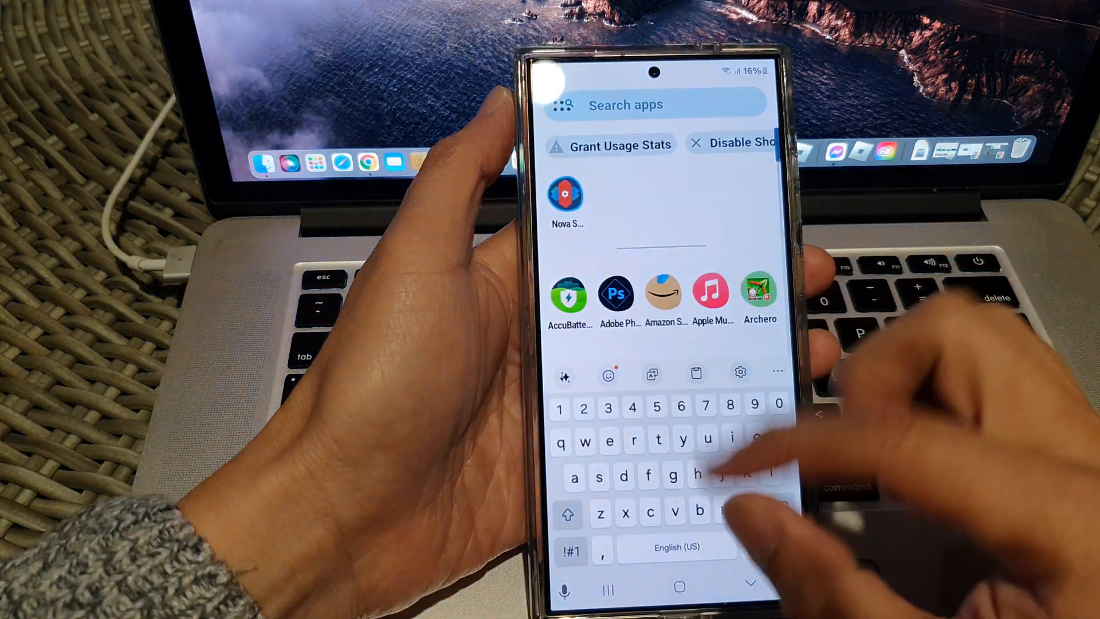